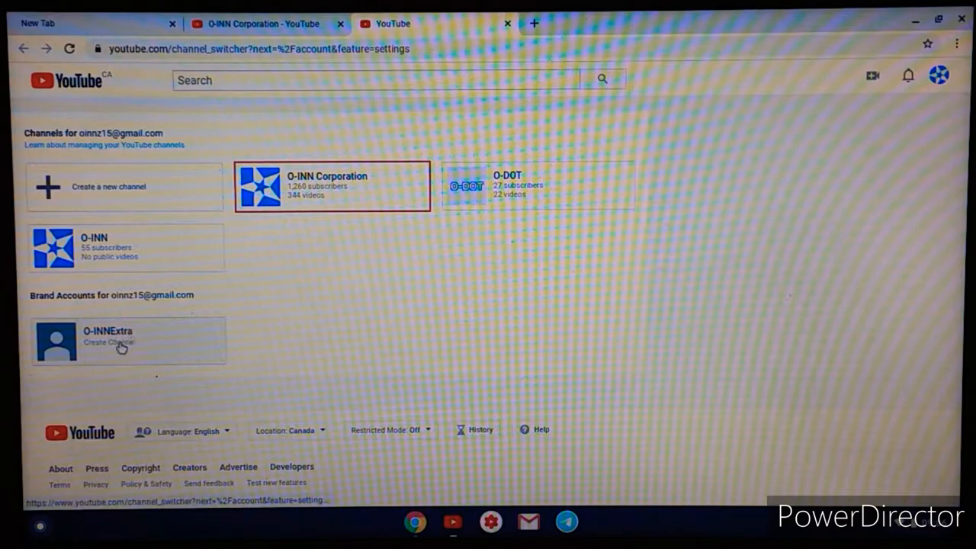
# Create the O-INNExtra channel from its brand account card and confirm the dialog
pyautogui.click(128, 341)
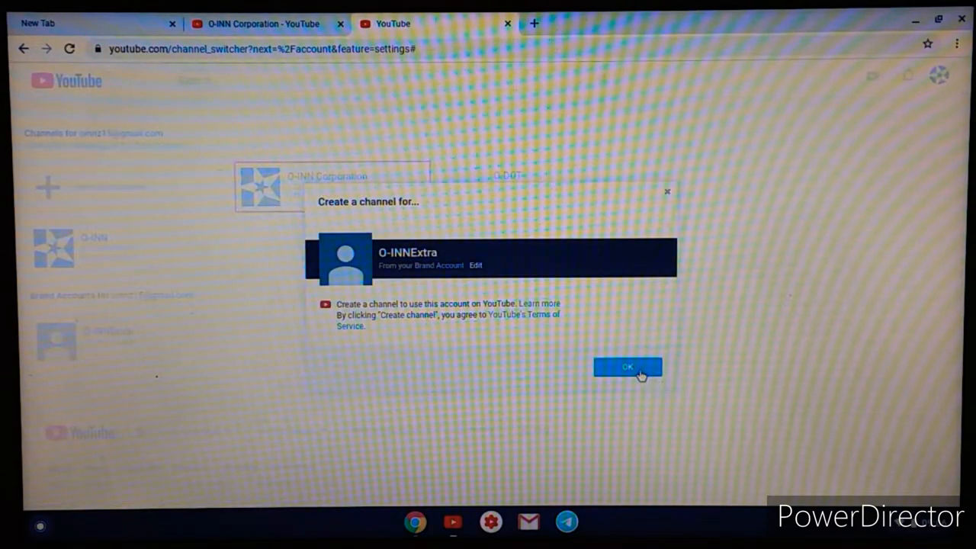
pyautogui.click(628, 366)
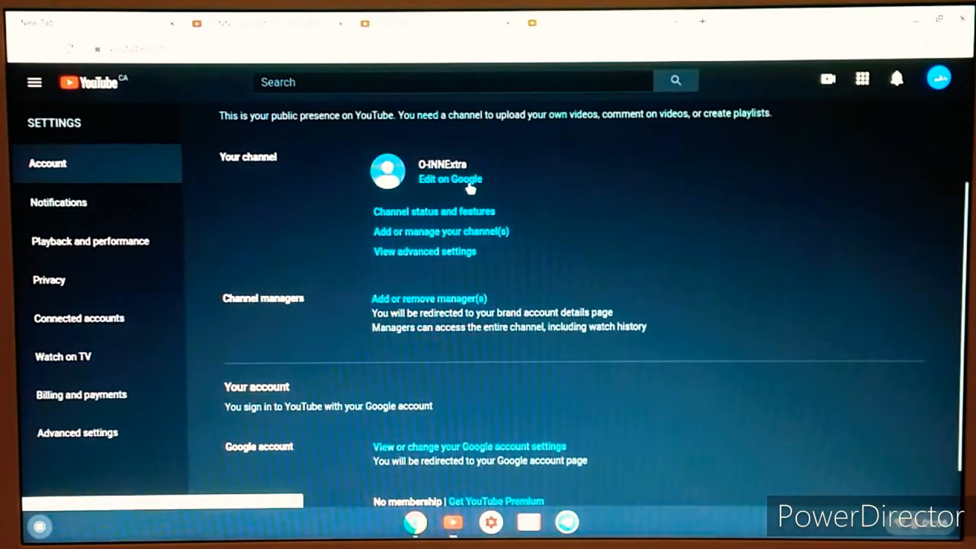
# Open the O-INNExtra channel's name on its Google Account page via Edit on Google
pyautogui.click(450, 179)
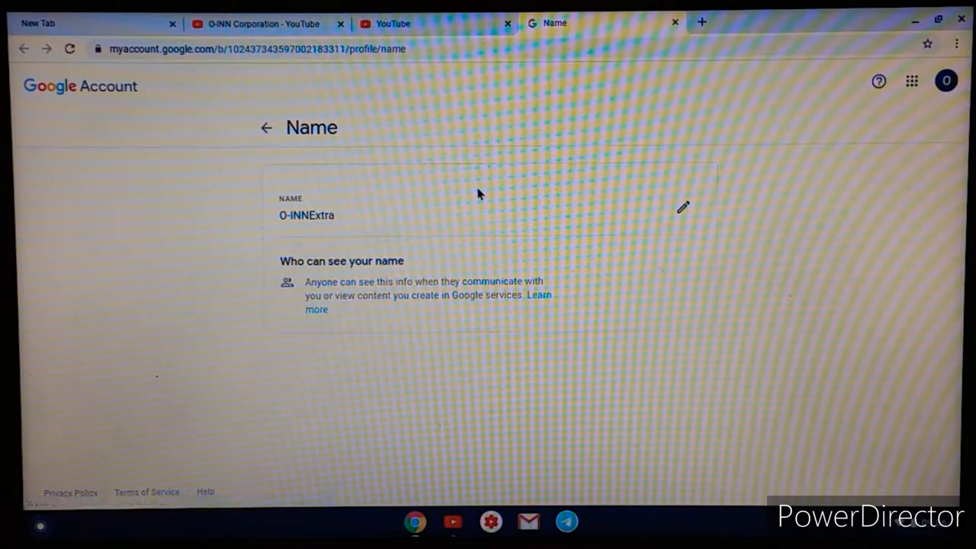
pyautogui.moveTo(474, 190)
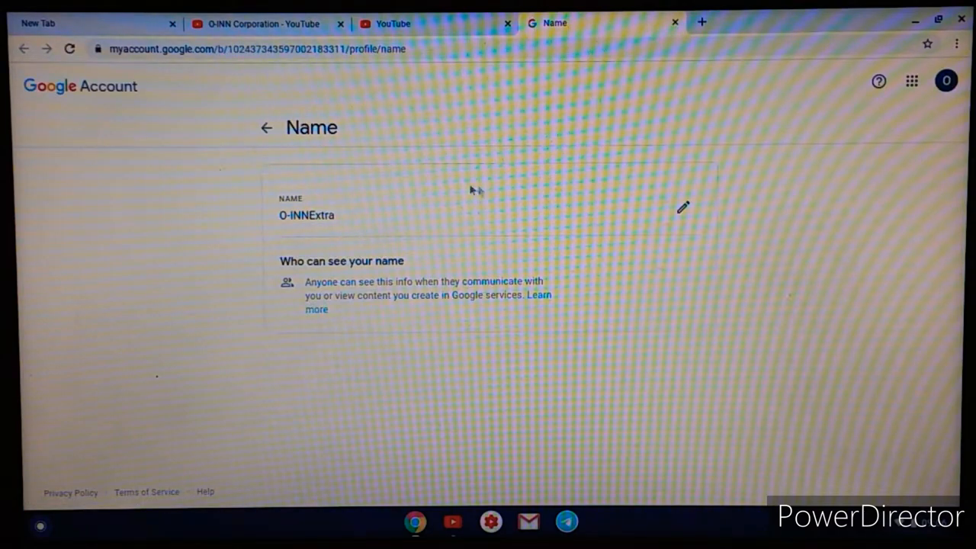
# Return to About me and scroll to Basic info showing O-INNExtra's profile picture
pyautogui.click(265, 128)
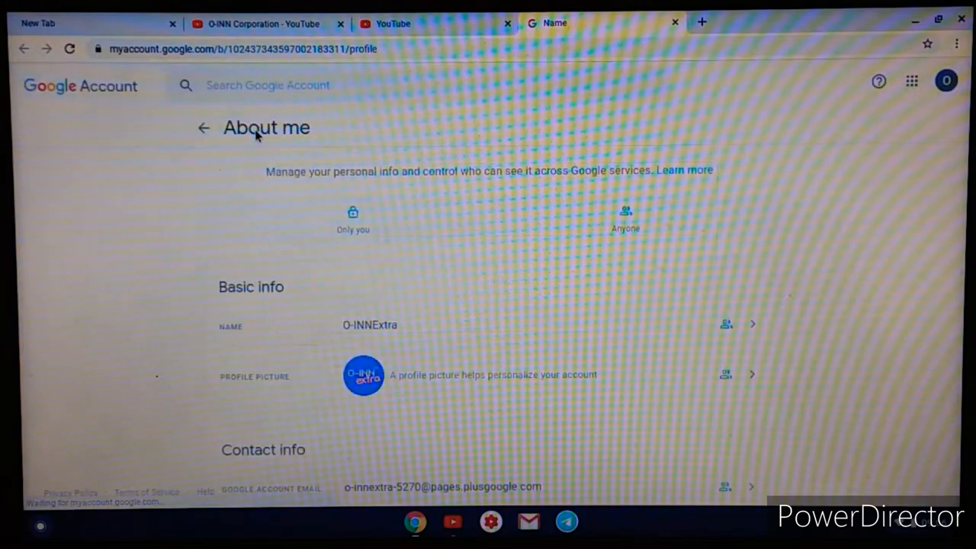
pyautogui.scroll(-3)
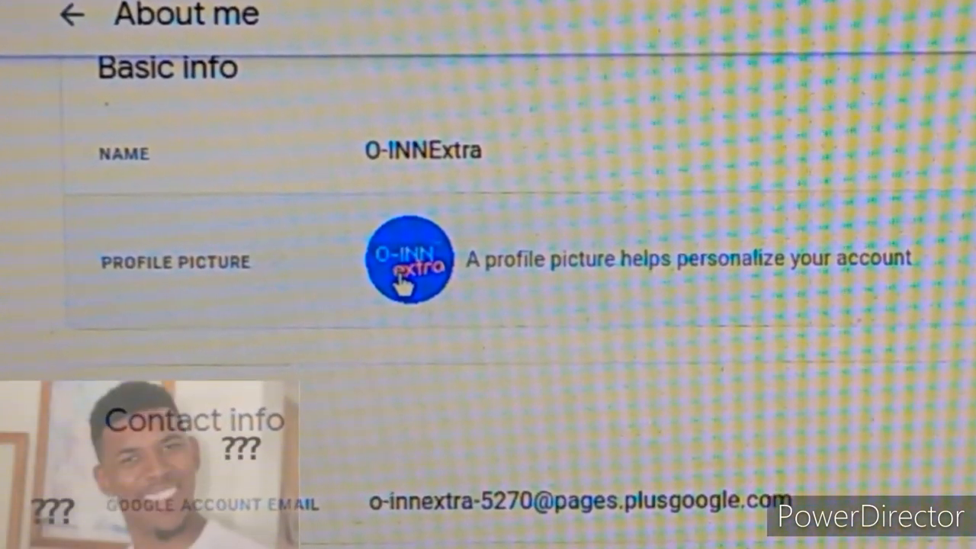
pyautogui.scroll(-3)
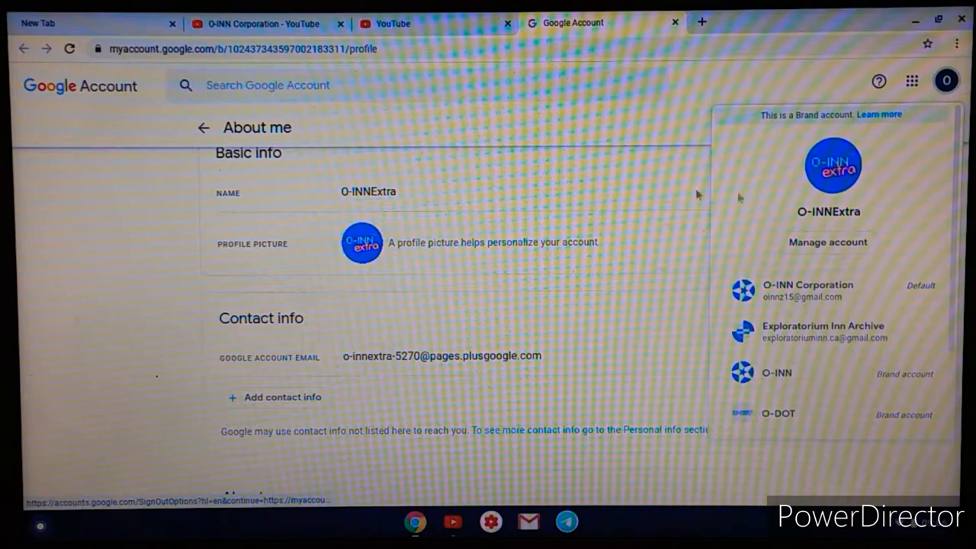
# Close the account list and open the Brand Account details page in a new tab
pyautogui.click(671, 290)
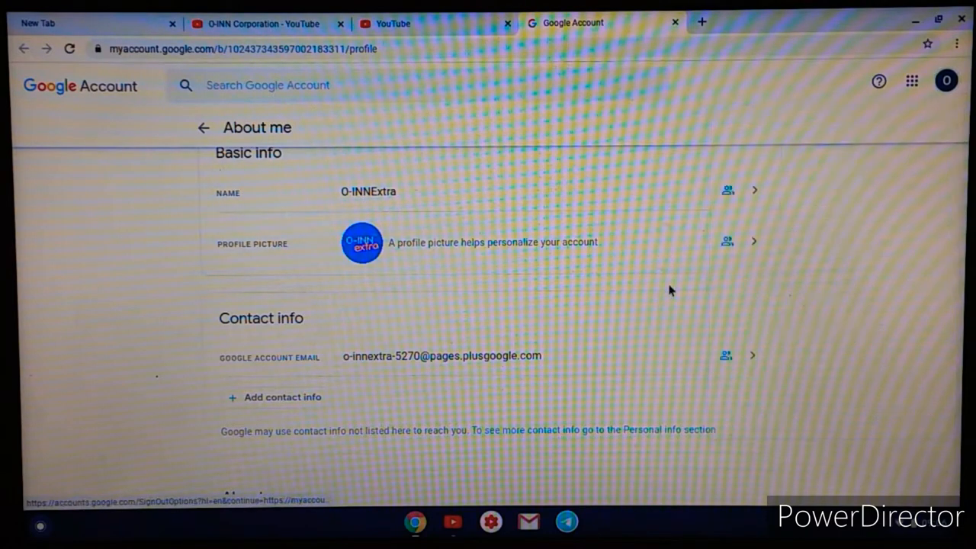
pyautogui.click(945, 81)
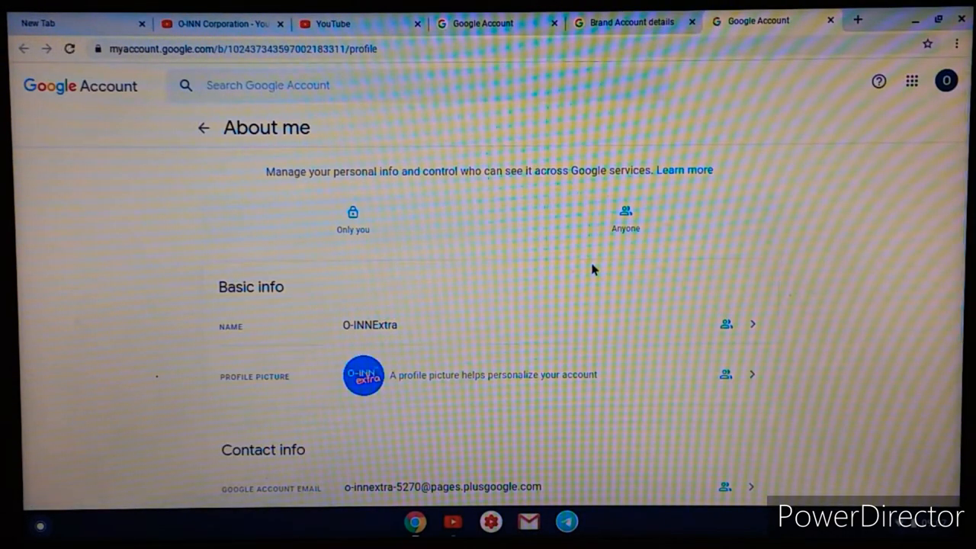
pyautogui.scroll(-3)
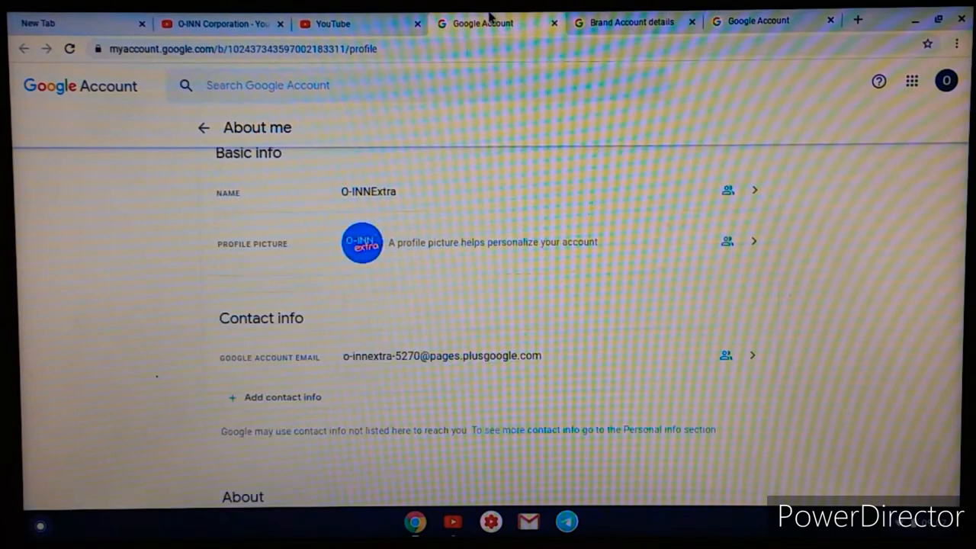
# Show the O-INNExtra channel's YouTube home page with its profile picture and no videos
pyautogui.click(945, 81)
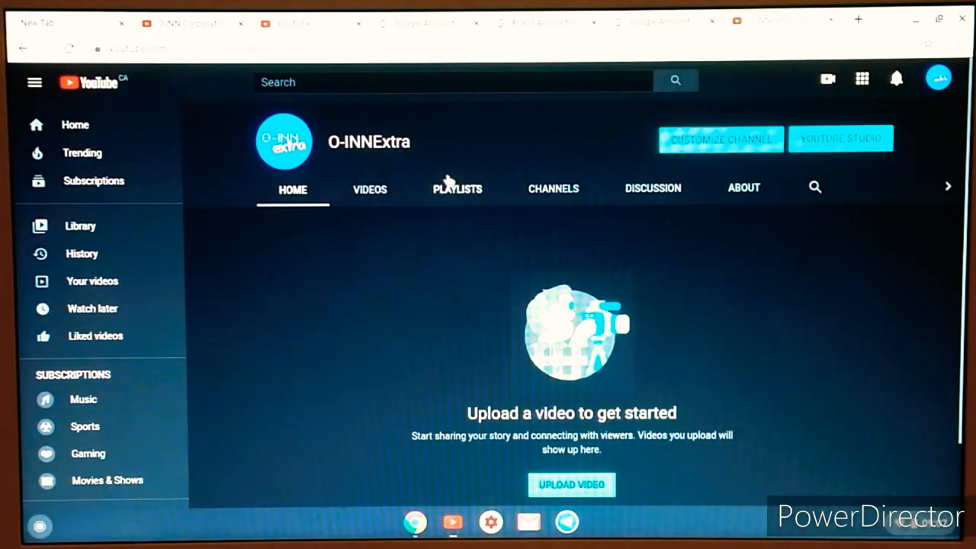
pyautogui.moveTo(412, 174)
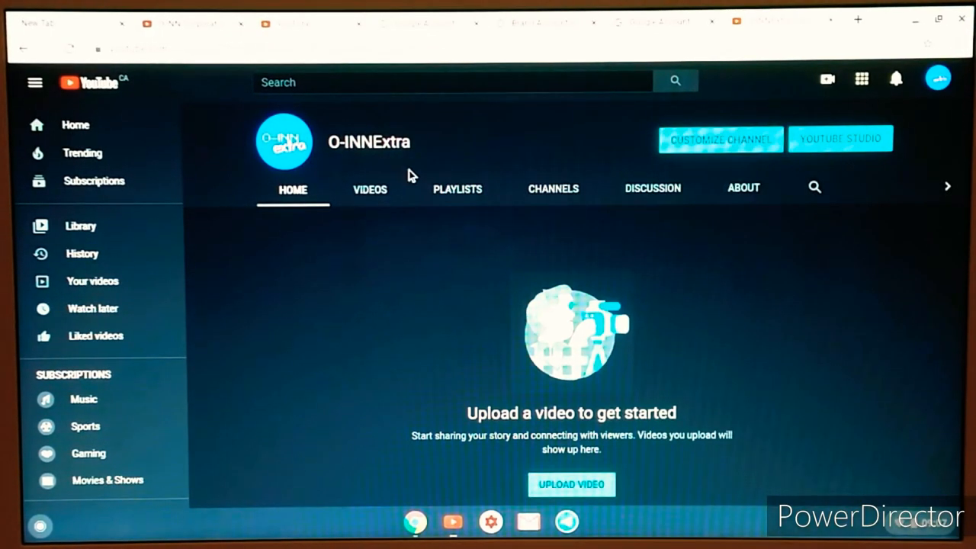